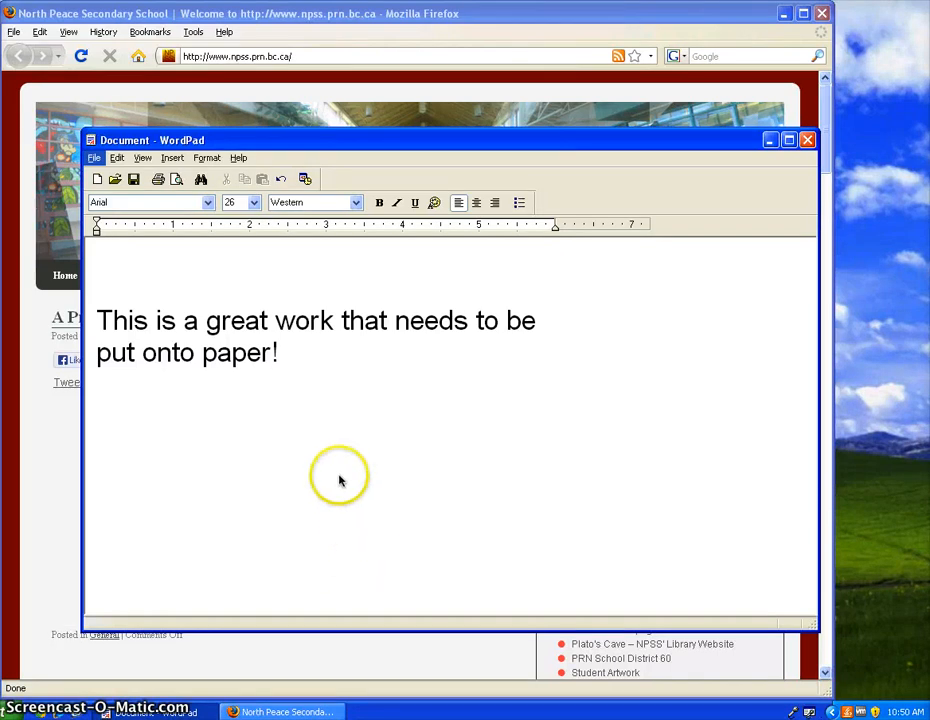
{"action": "mouse_move", "coordinate": [318, 358]}
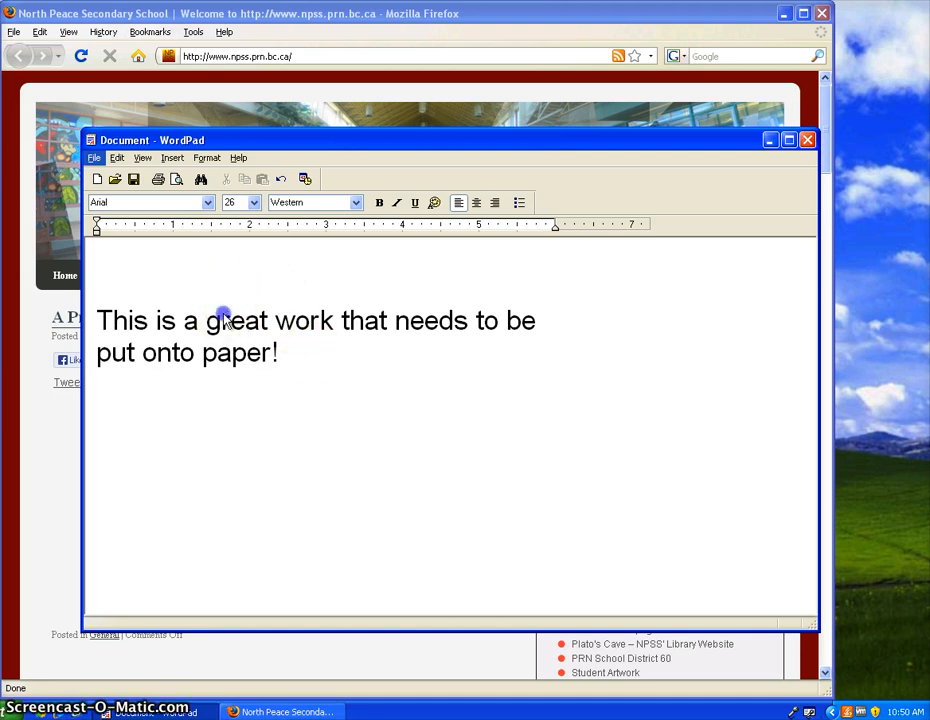
Start printing the WordPad document from the File menu
{"action": "left_click", "coordinate": [94, 158]}
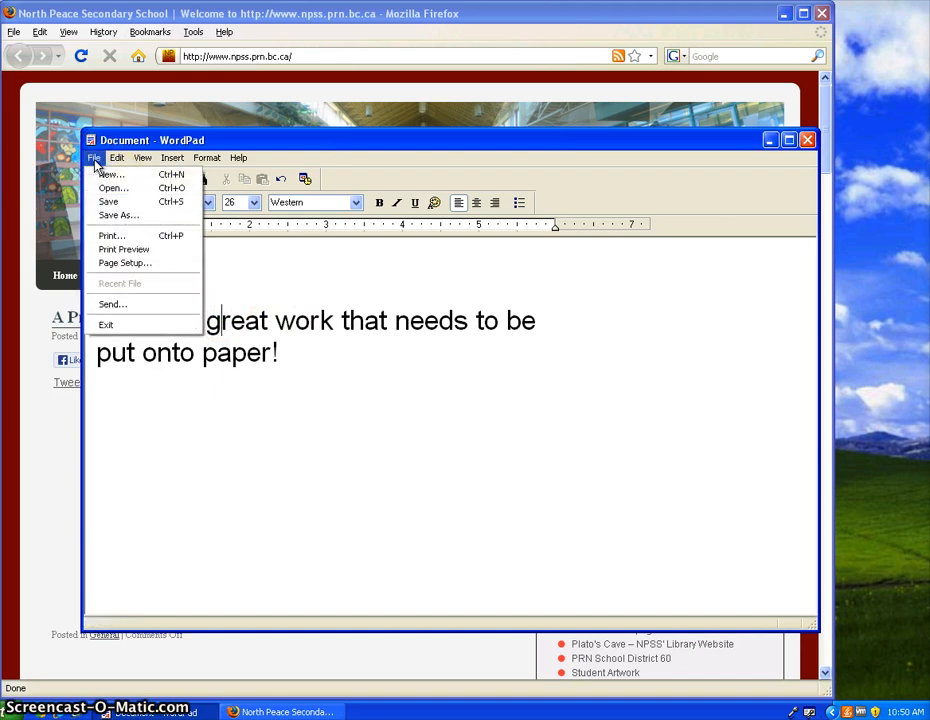
{"action": "mouse_move", "coordinate": [110, 236]}
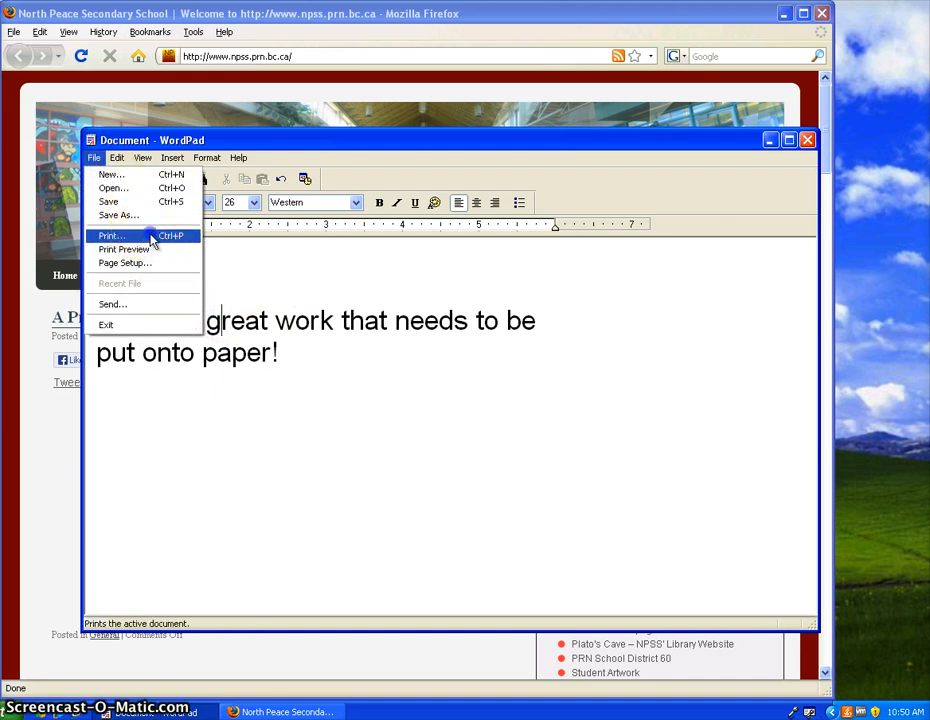
{"action": "left_click", "coordinate": [110, 236]}
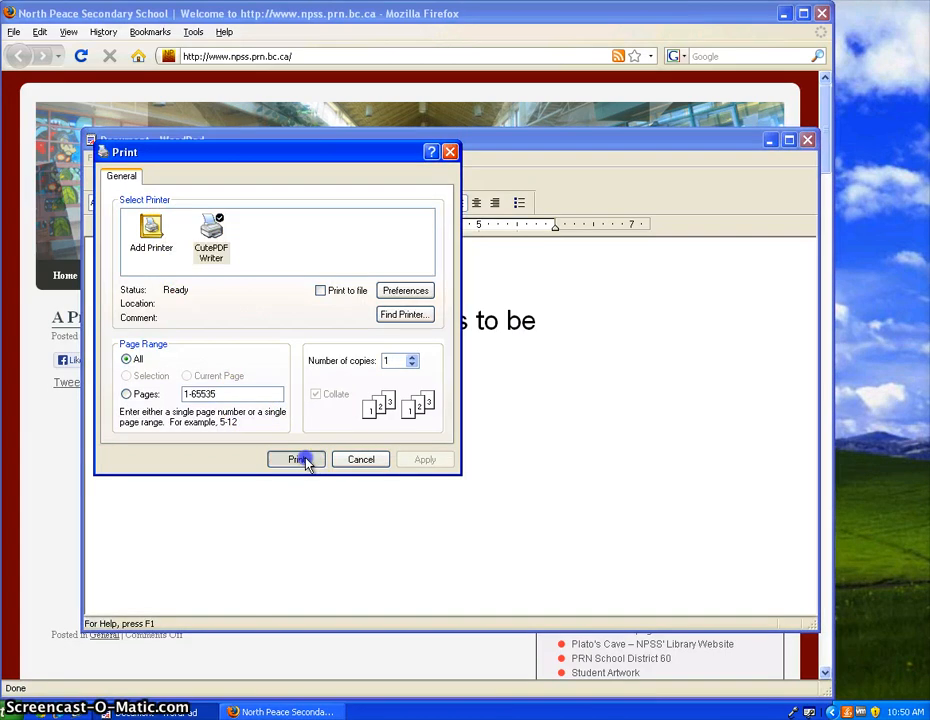
Print to CutePDF Writer and save as papercut, replacing the existing papercut.pdf
{"action": "left_click", "coordinate": [300, 458]}
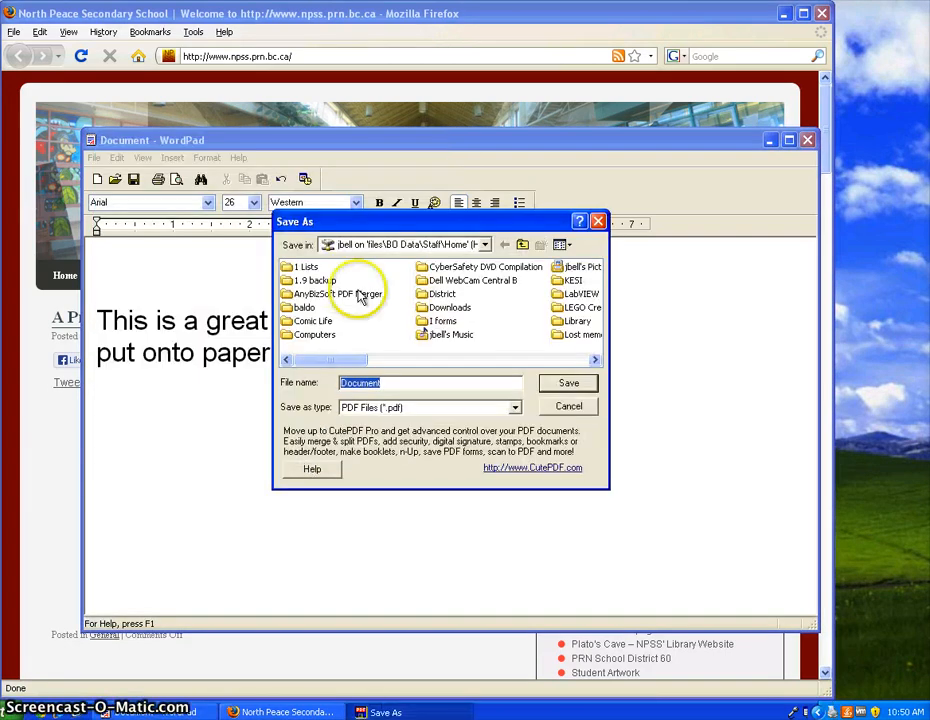
{"action": "type", "text": "papercut"}
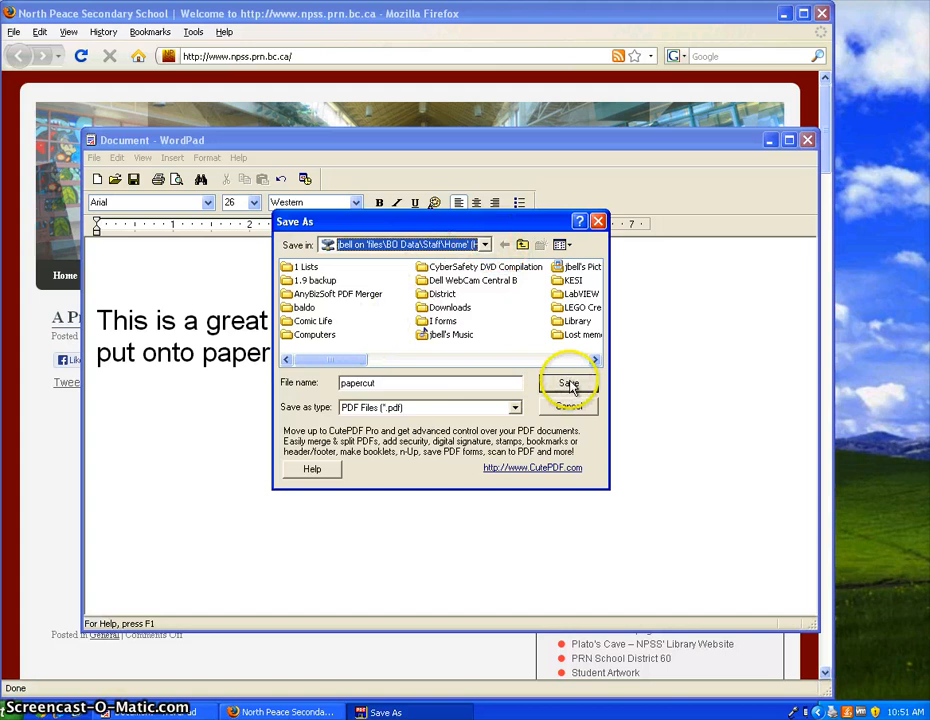
{"action": "left_click", "coordinate": [568, 384]}
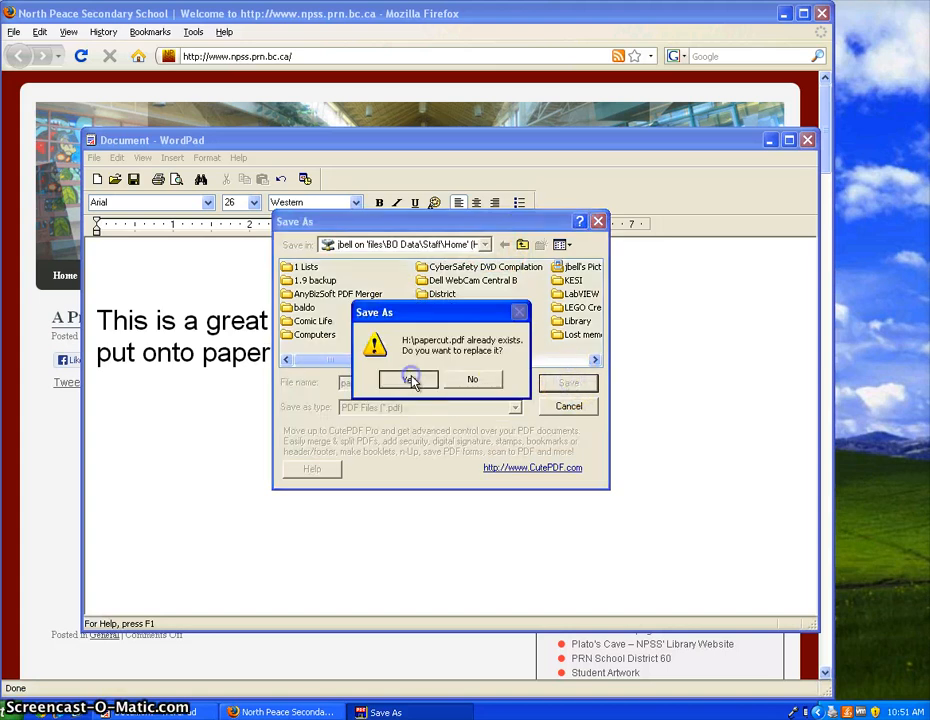
{"action": "left_click", "coordinate": [408, 380]}
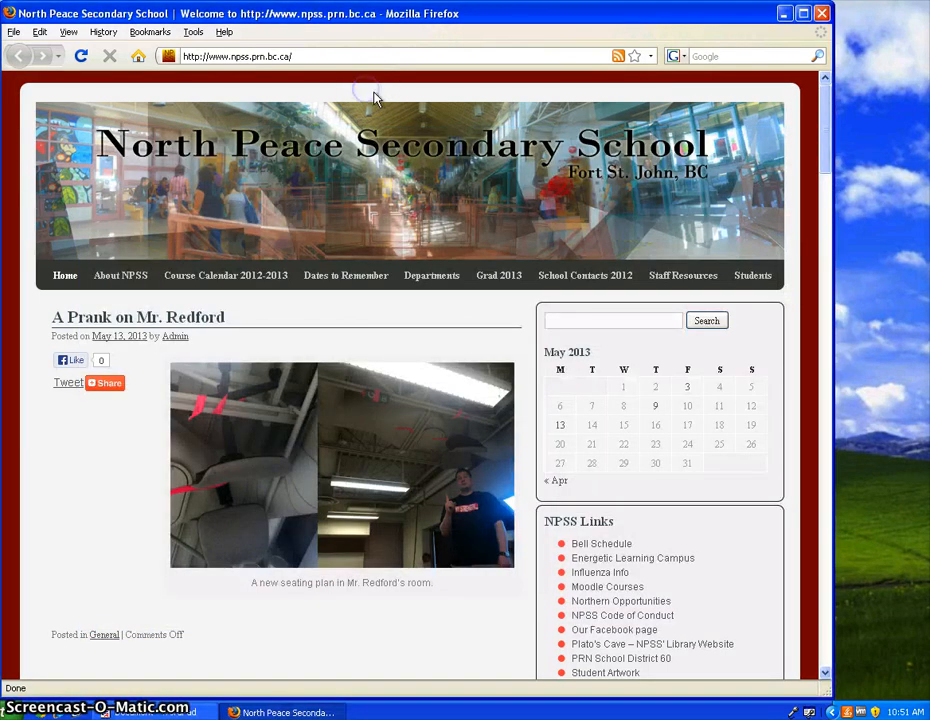
{"action": "mouse_move", "coordinate": [200, 96]}
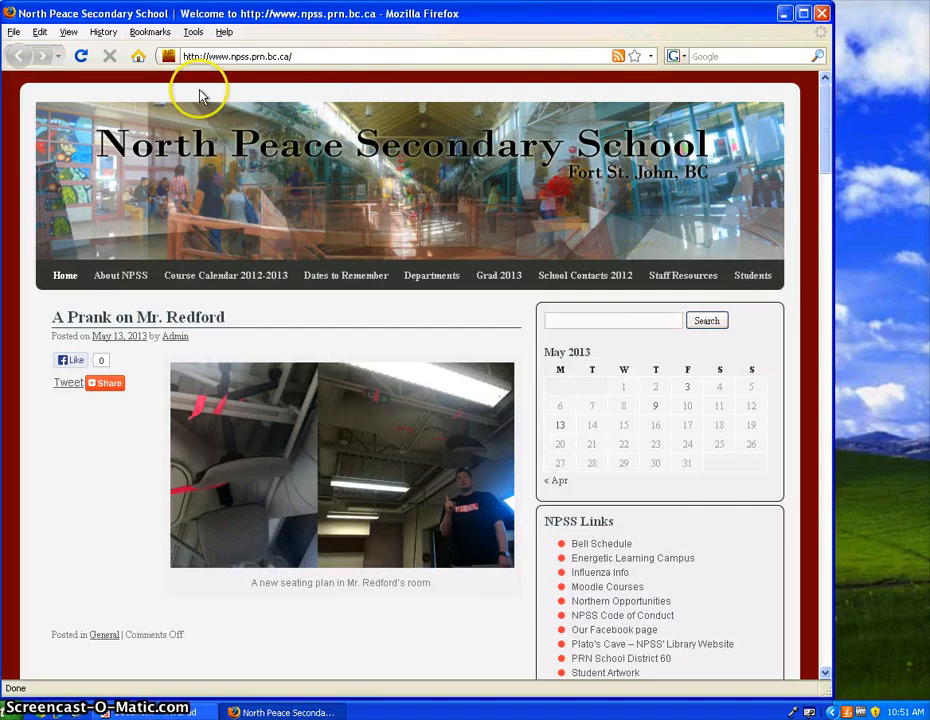
{"action": "mouse_move", "coordinate": [408, 248]}
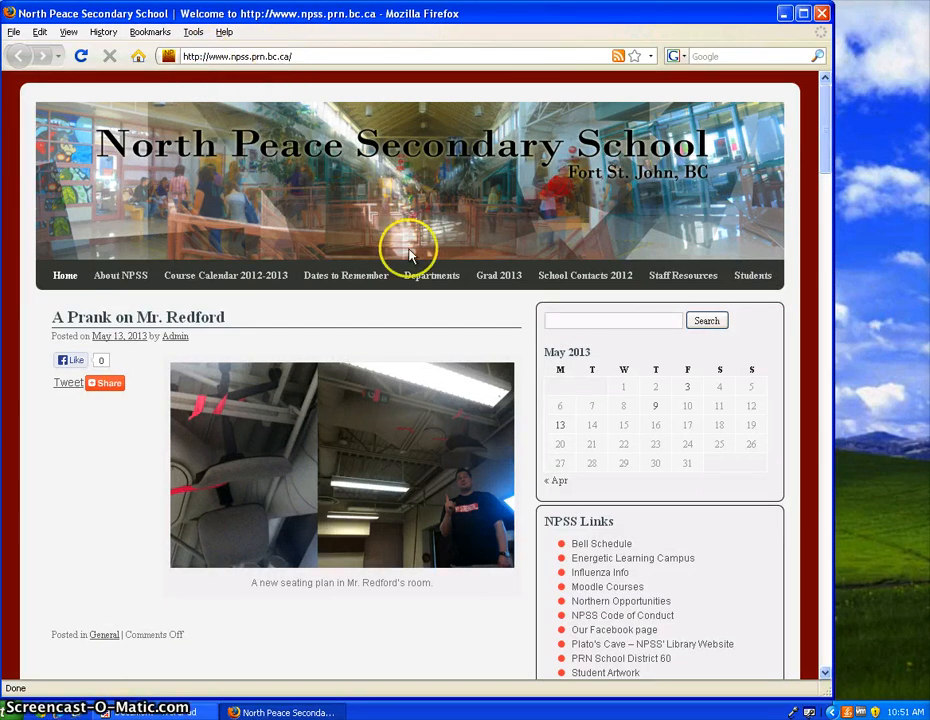
{"action": "mouse_move", "coordinate": [752, 276]}
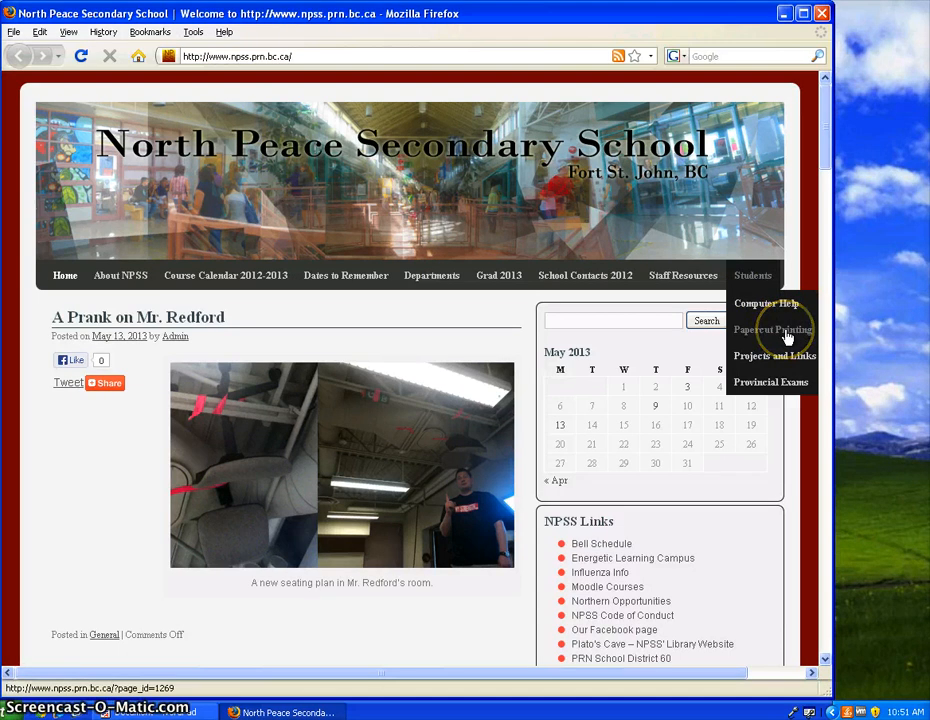
Go to the Papercut Printing page and scroll to the NPSS PaperCut Service link
{"action": "left_click", "coordinate": [772, 328]}
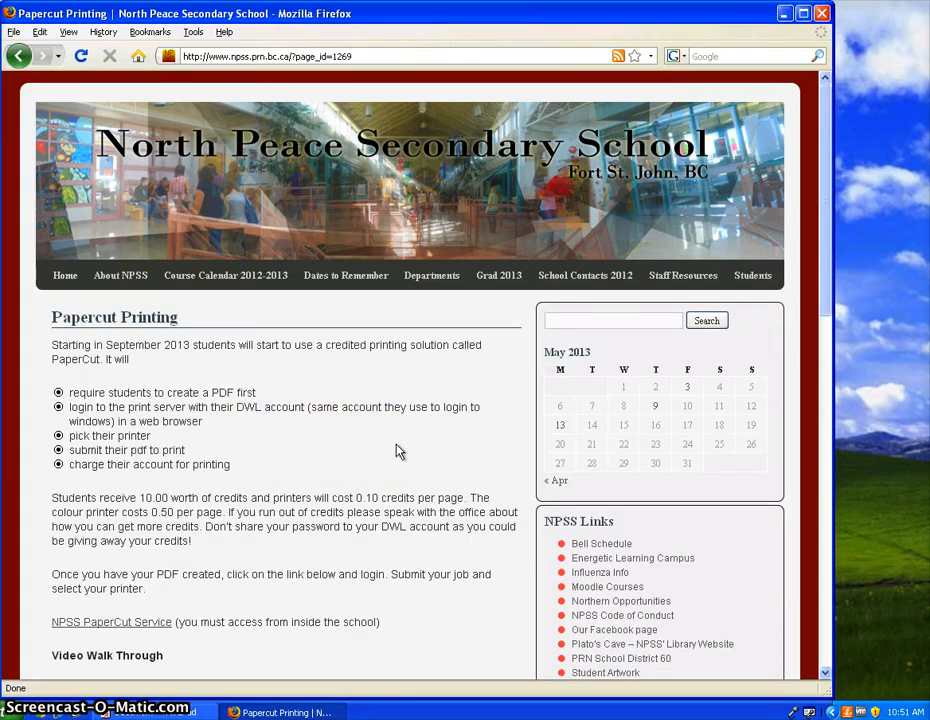
{"action": "scroll", "scroll_direction": "down", "scroll_amount": 3}
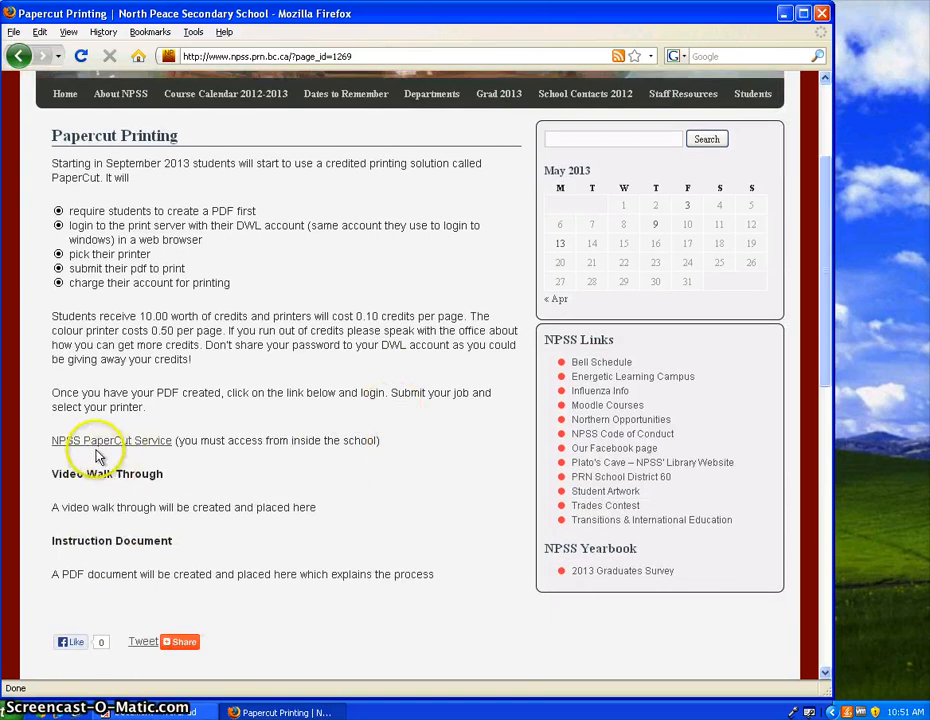
{"action": "mouse_move", "coordinate": [112, 440]}
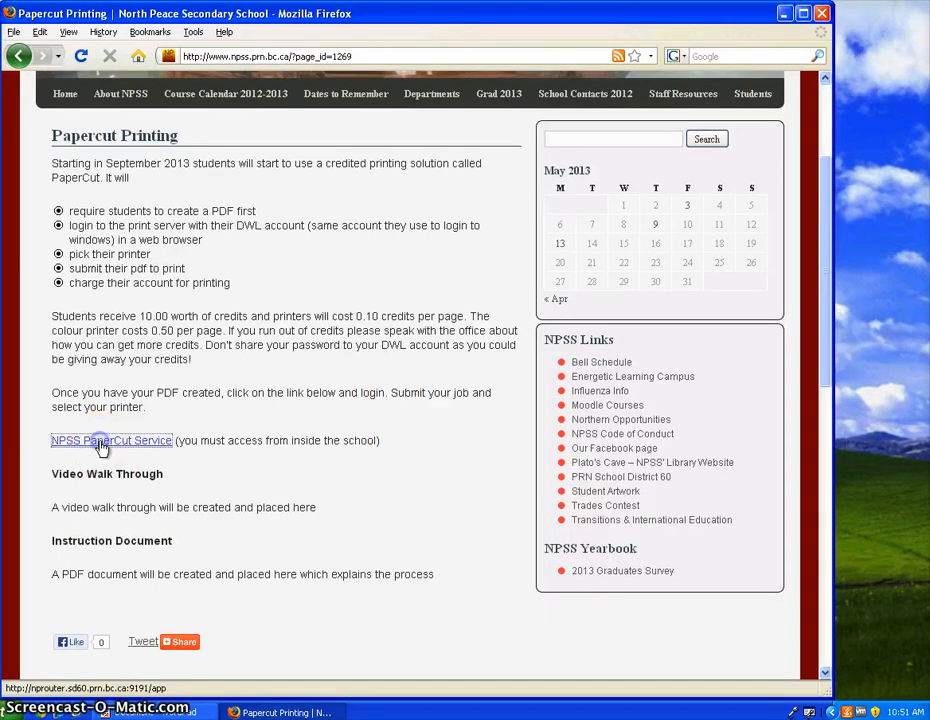
Follow the NPSS PaperCut Service link and log in to the print account
{"action": "left_click", "coordinate": [112, 440]}
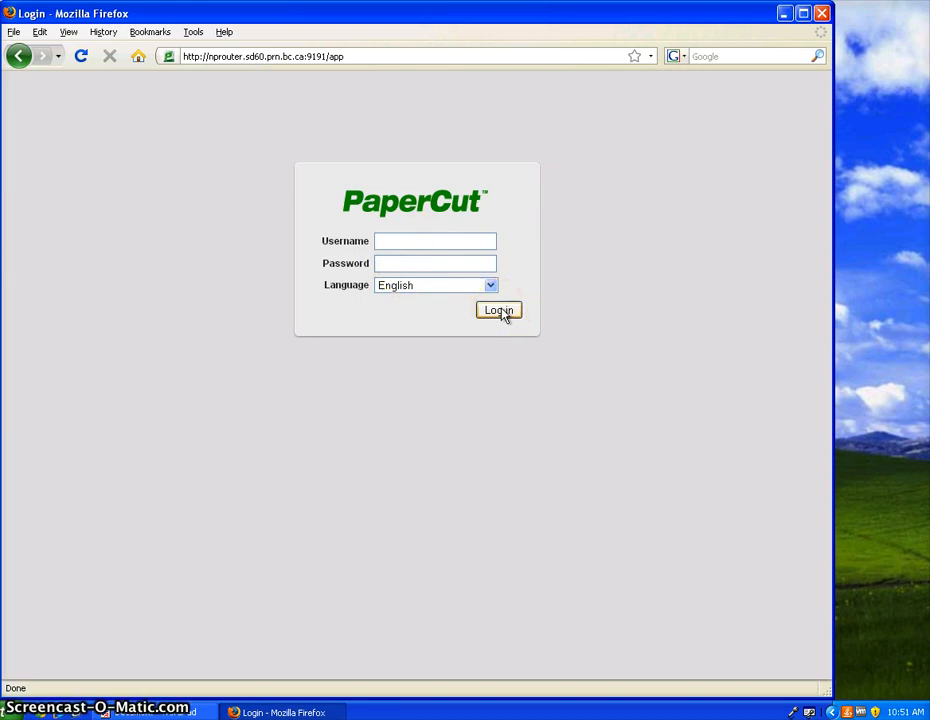
{"action": "left_click", "coordinate": [498, 310]}
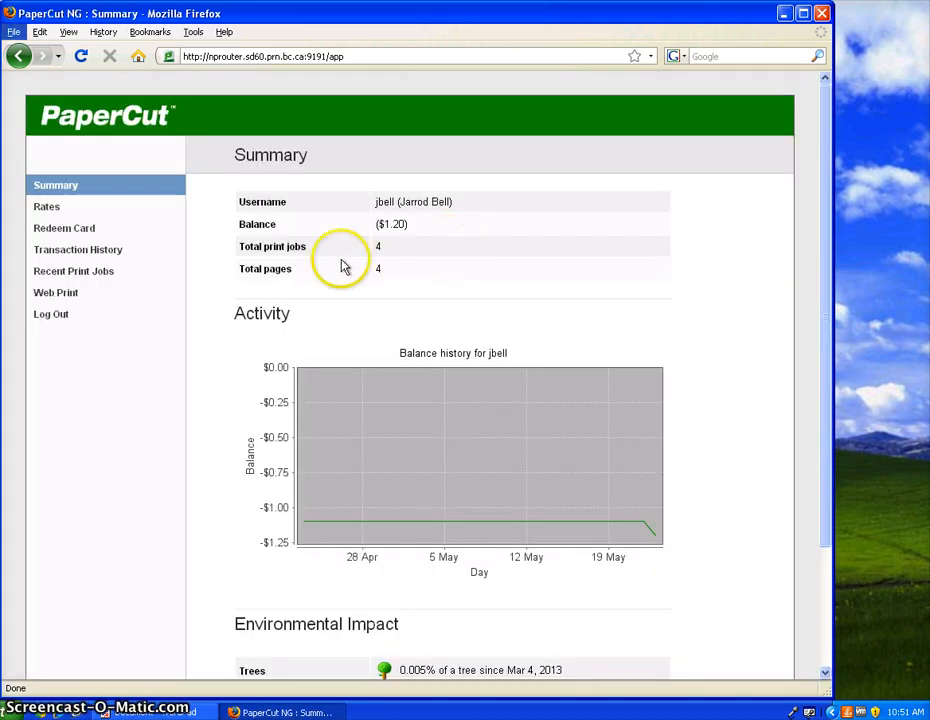
{"action": "mouse_move", "coordinate": [402, 224]}
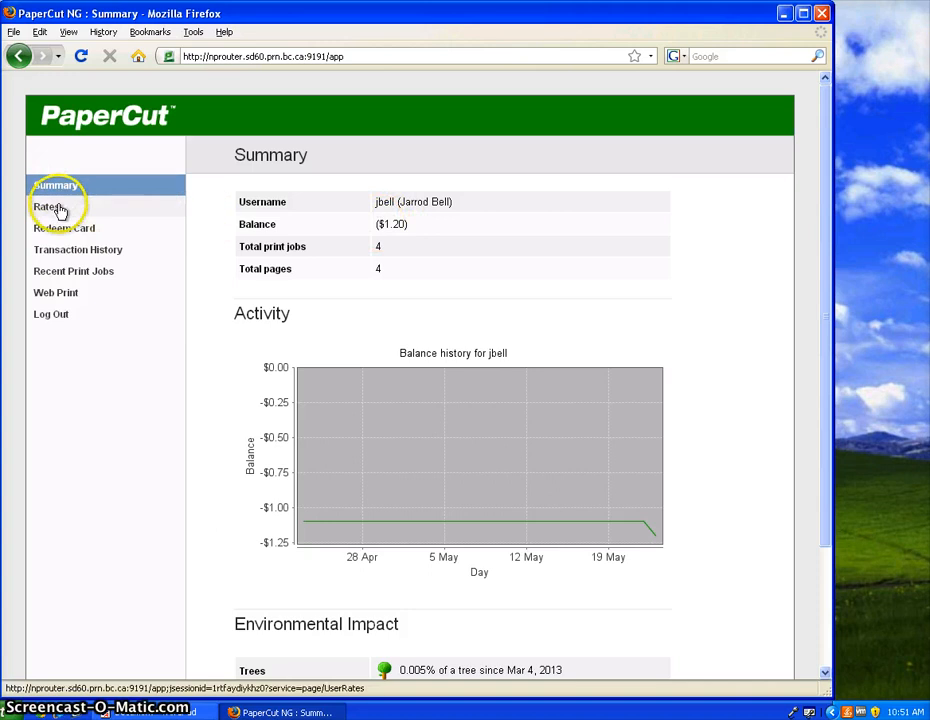
{"action": "mouse_move", "coordinate": [56, 292]}
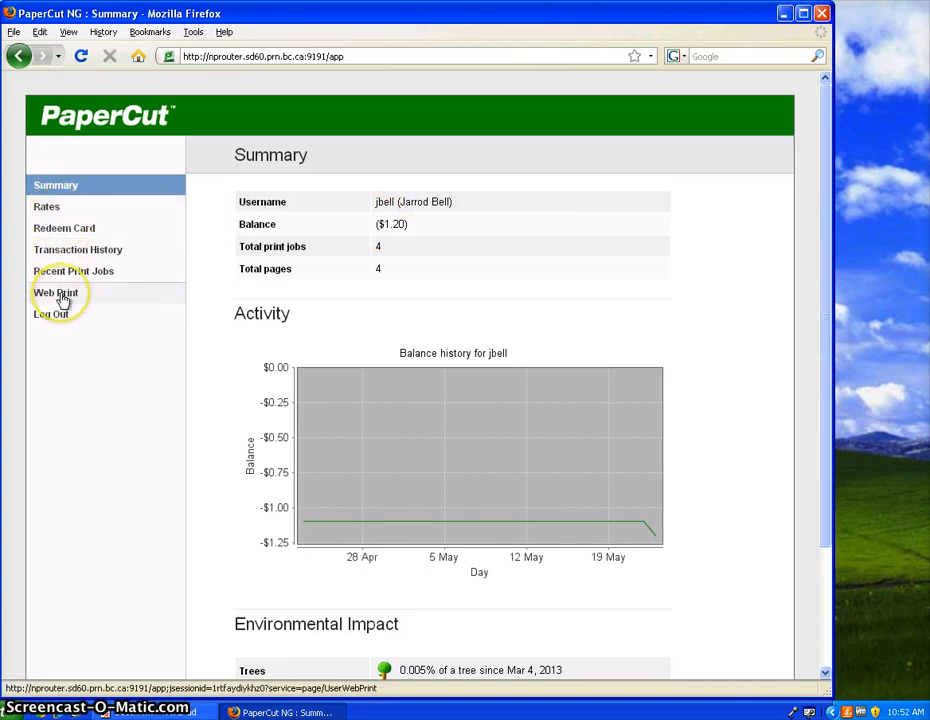
Submit a new Web Print job on the ROOM 208 printer and continue to print options
{"action": "left_click", "coordinate": [56, 292]}
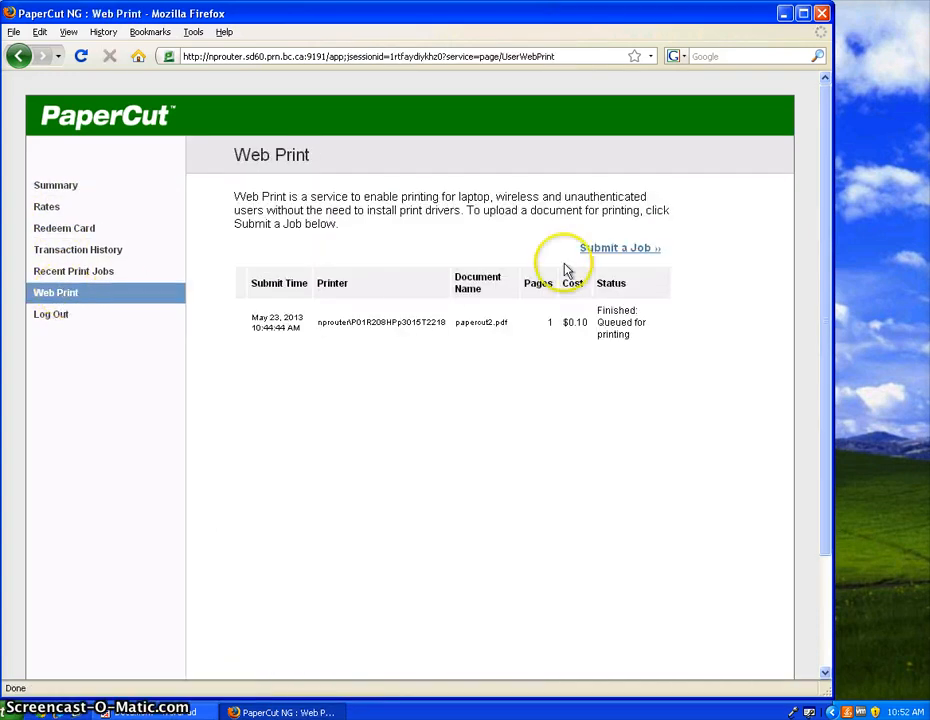
{"action": "left_click", "coordinate": [620, 248]}
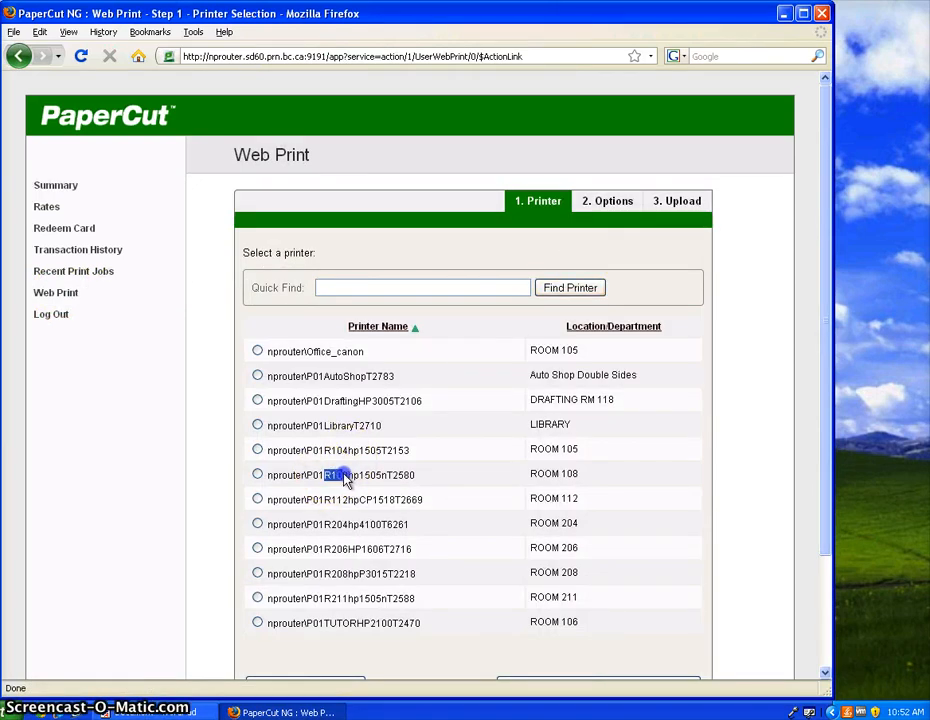
{"action": "left_click", "coordinate": [256, 474]}
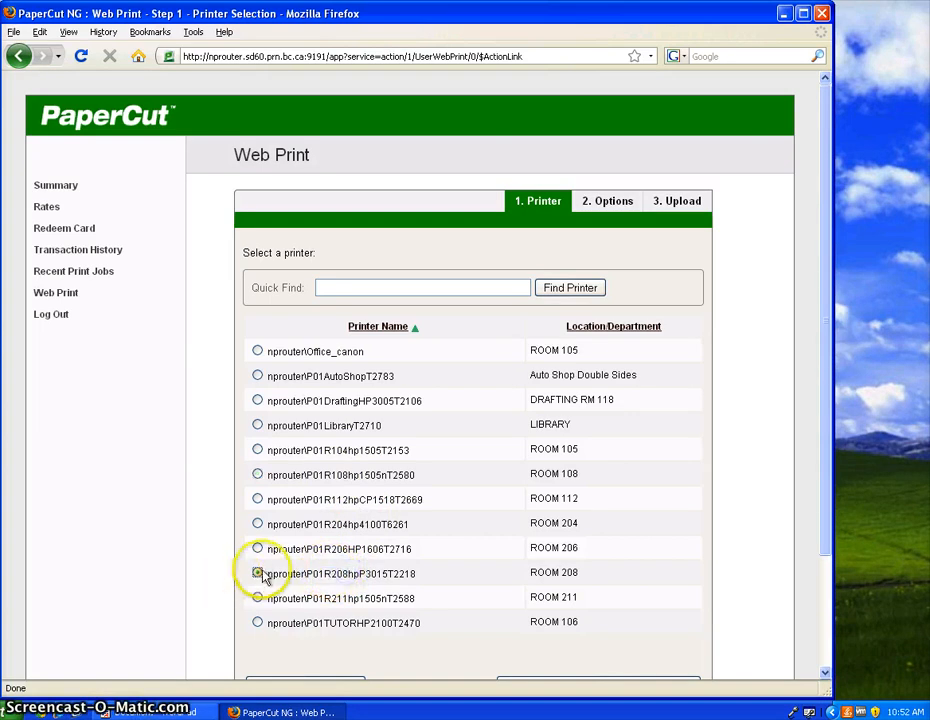
{"action": "left_click", "coordinate": [256, 572]}
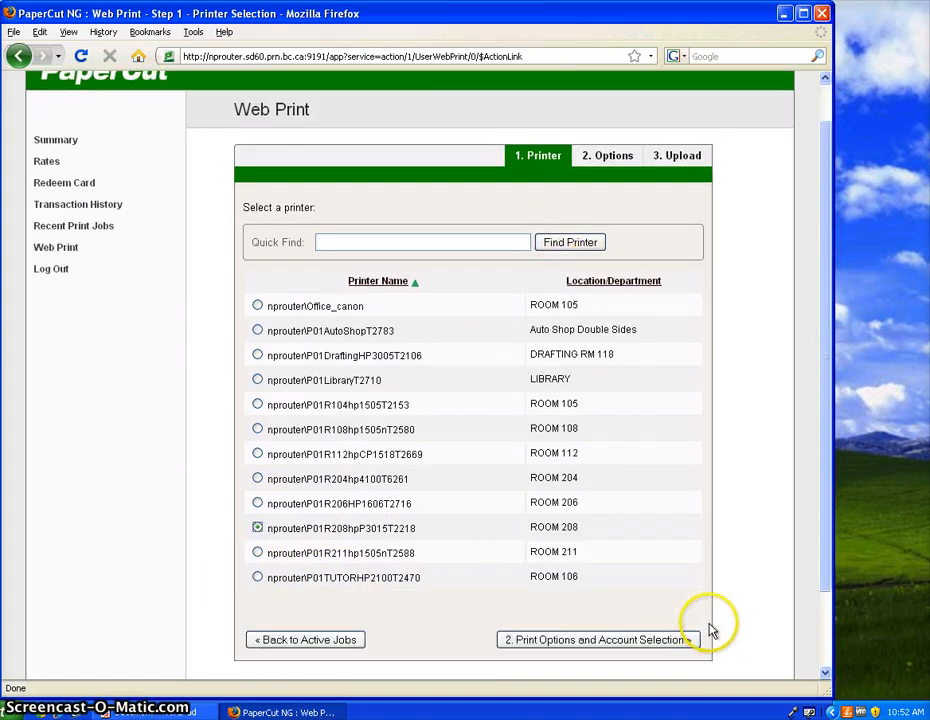
{"action": "left_click", "coordinate": [596, 640]}
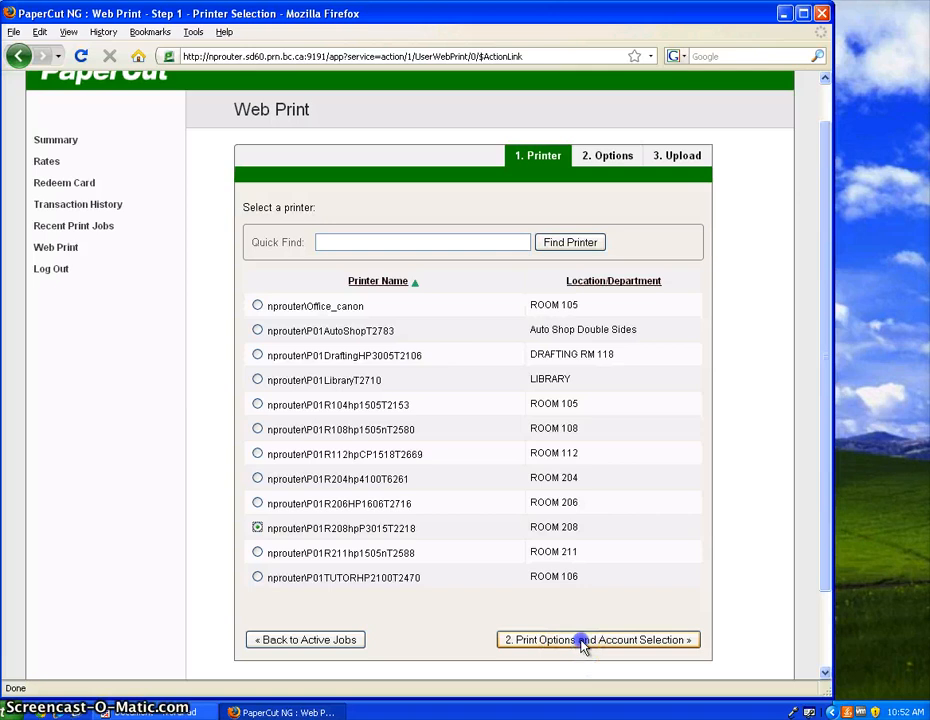
{"action": "left_click", "coordinate": [596, 640]}
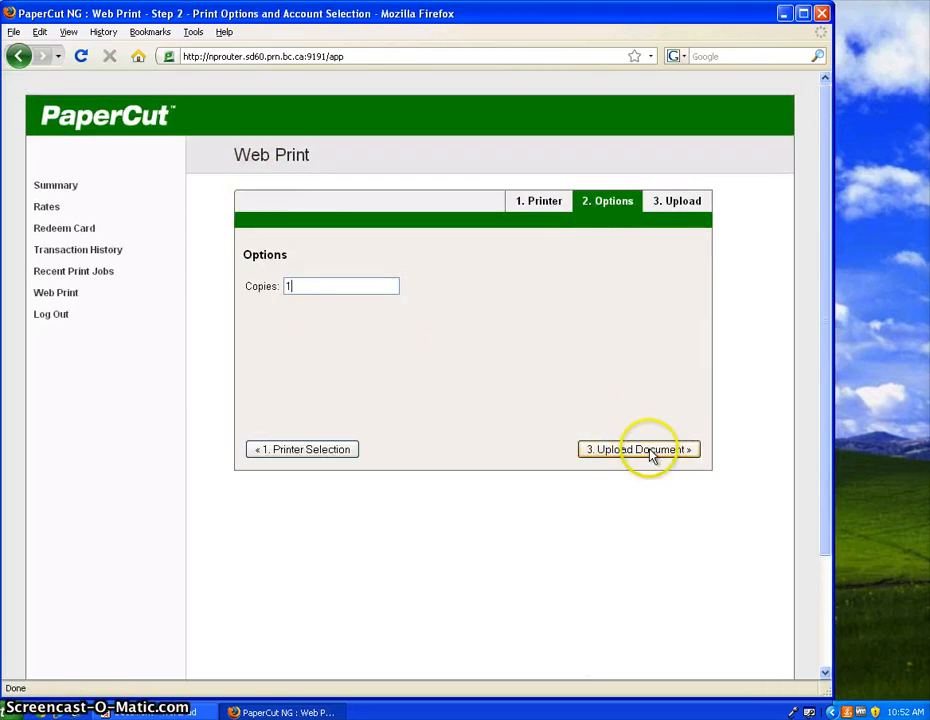
Browse to papercut.pdf on the home drive and upload it to complete the job
{"action": "left_click", "coordinate": [638, 448]}
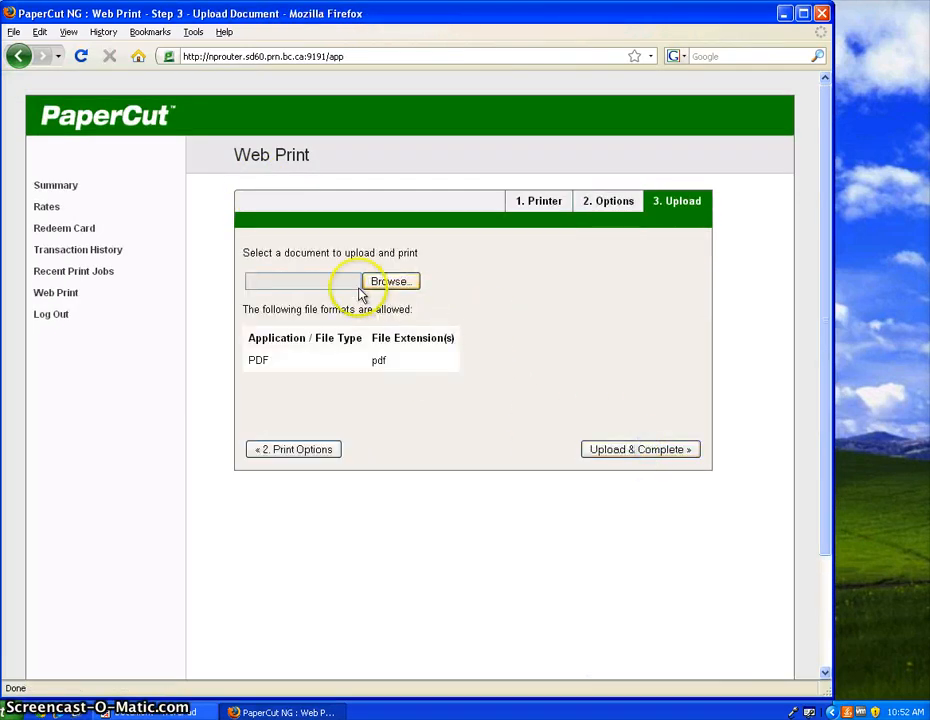
{"action": "left_click", "coordinate": [392, 280]}
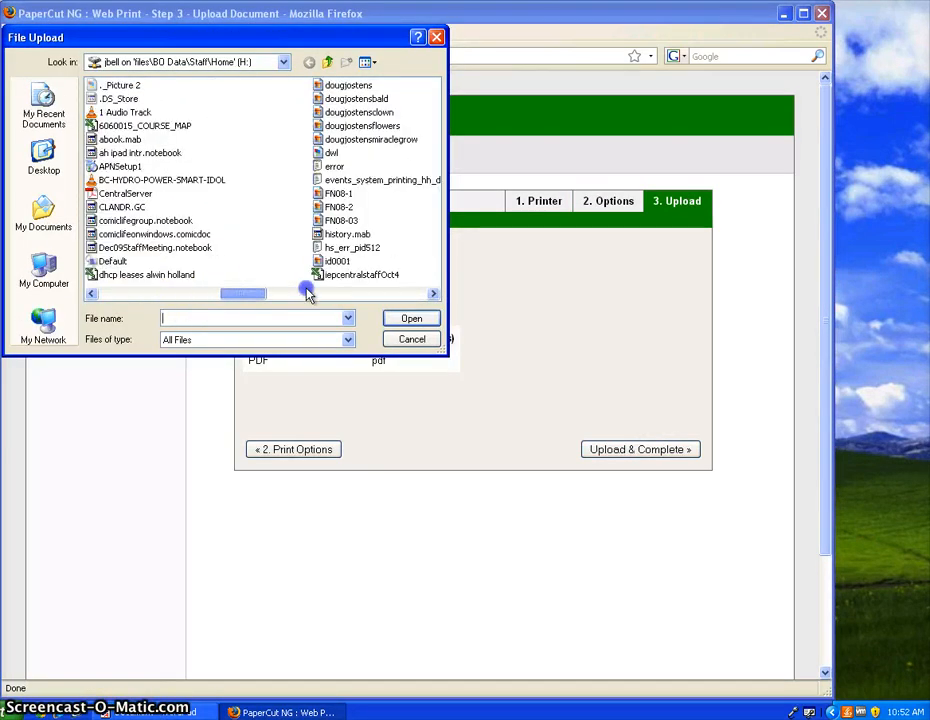
{"action": "left_click", "coordinate": [340, 180]}
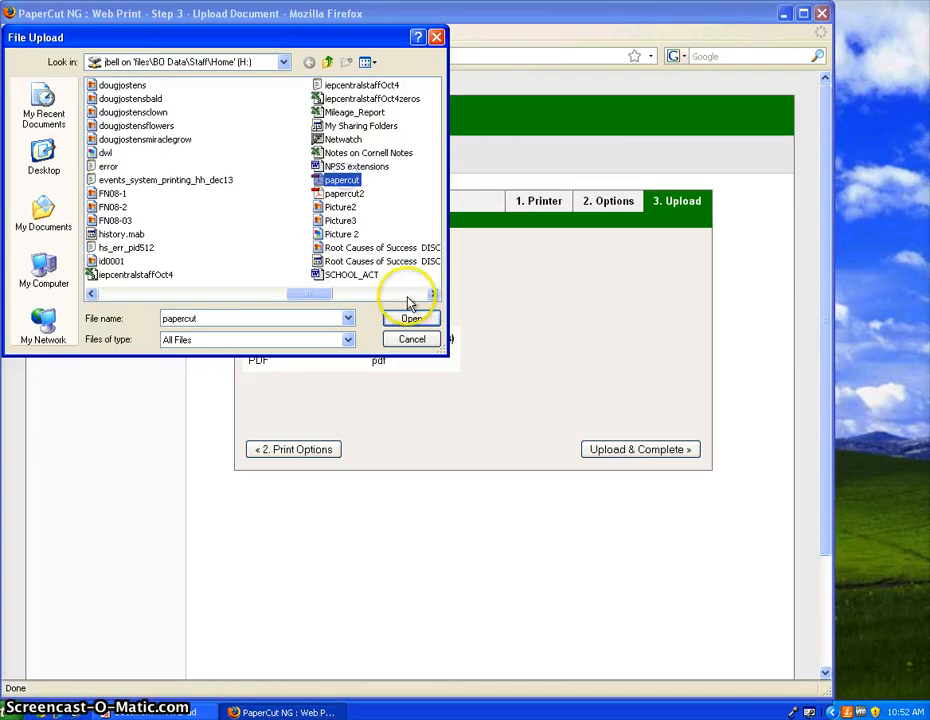
{"action": "left_click", "coordinate": [410, 318]}
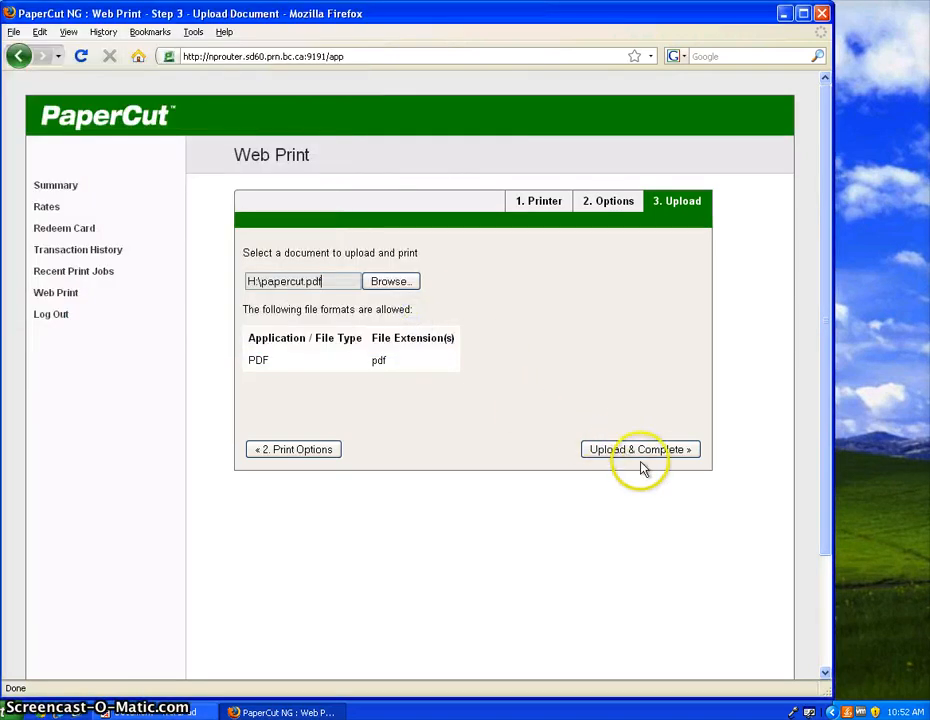
{"action": "left_click", "coordinate": [640, 448]}
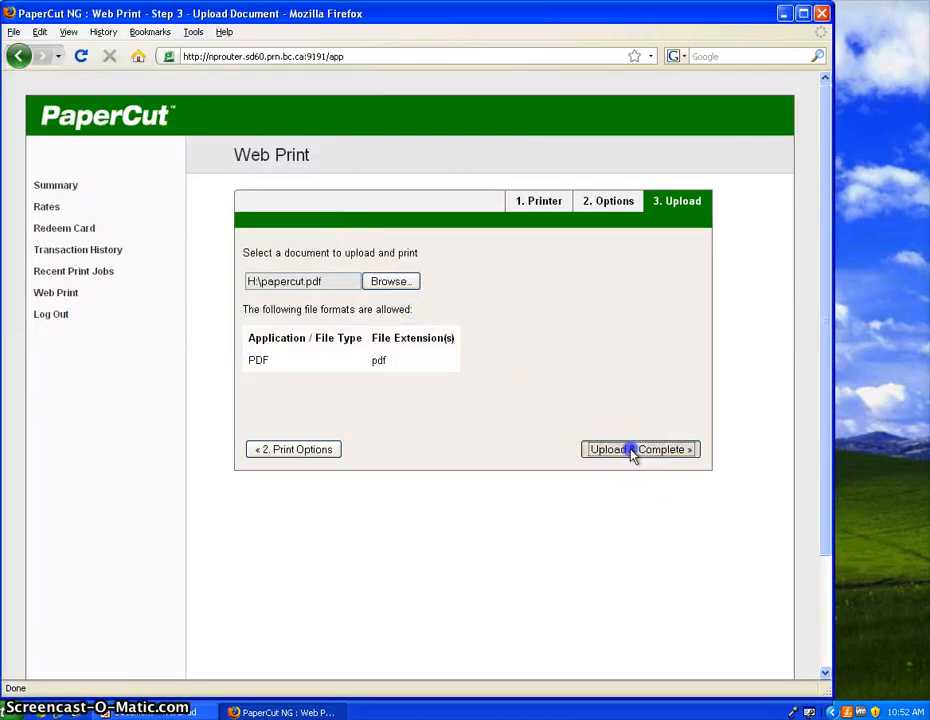
{"action": "left_click", "coordinate": [640, 448]}
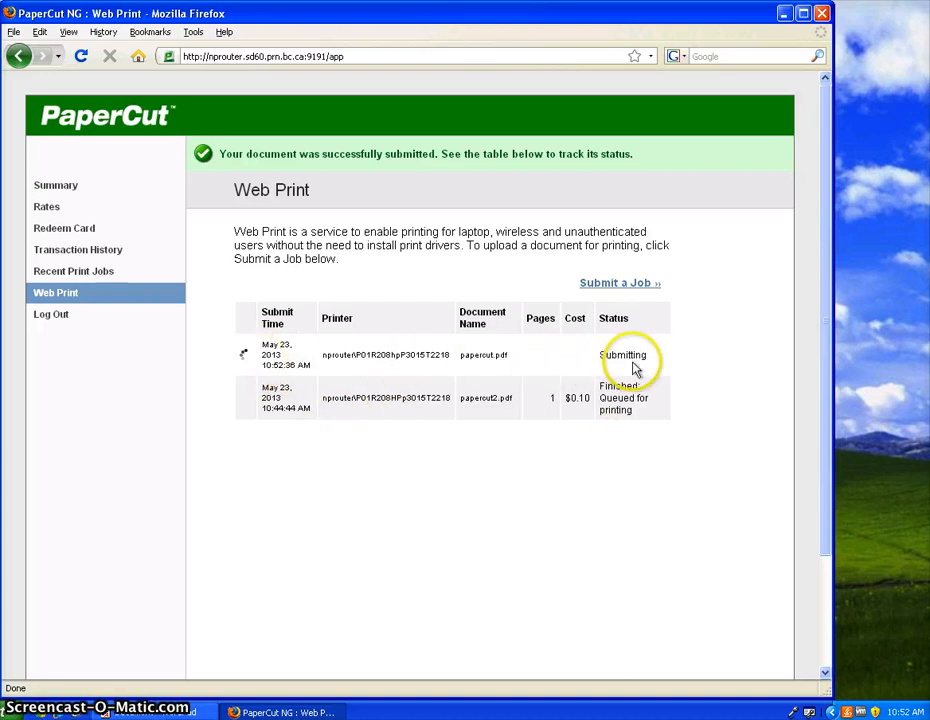
{"action": "mouse_move", "coordinate": [684, 388]}
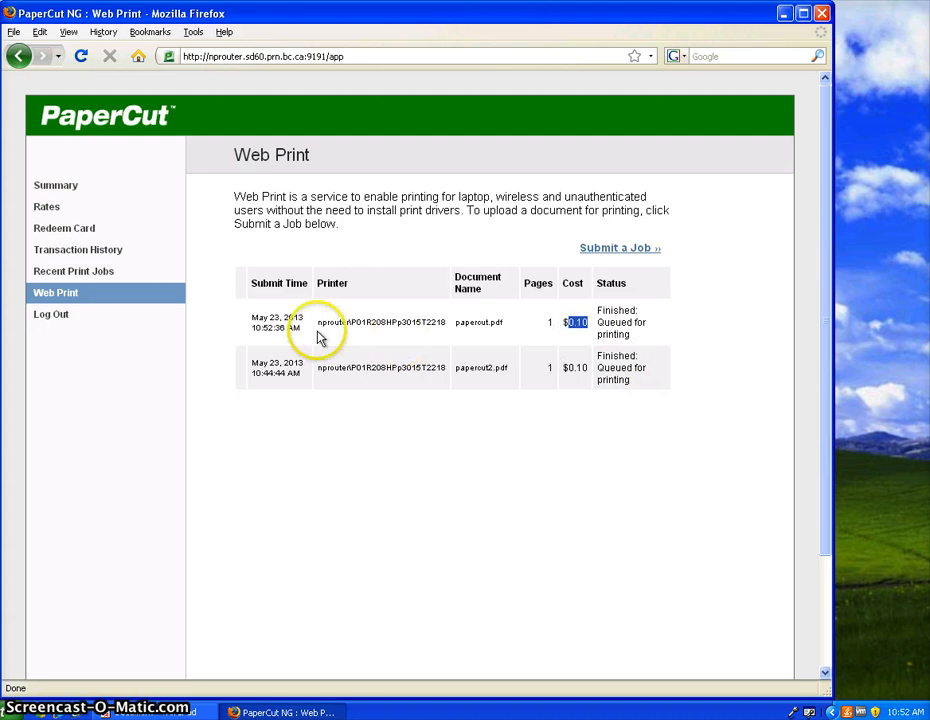
Return to the account summary once papercut.pdf is queued for printing
{"action": "left_click", "coordinate": [56, 184]}
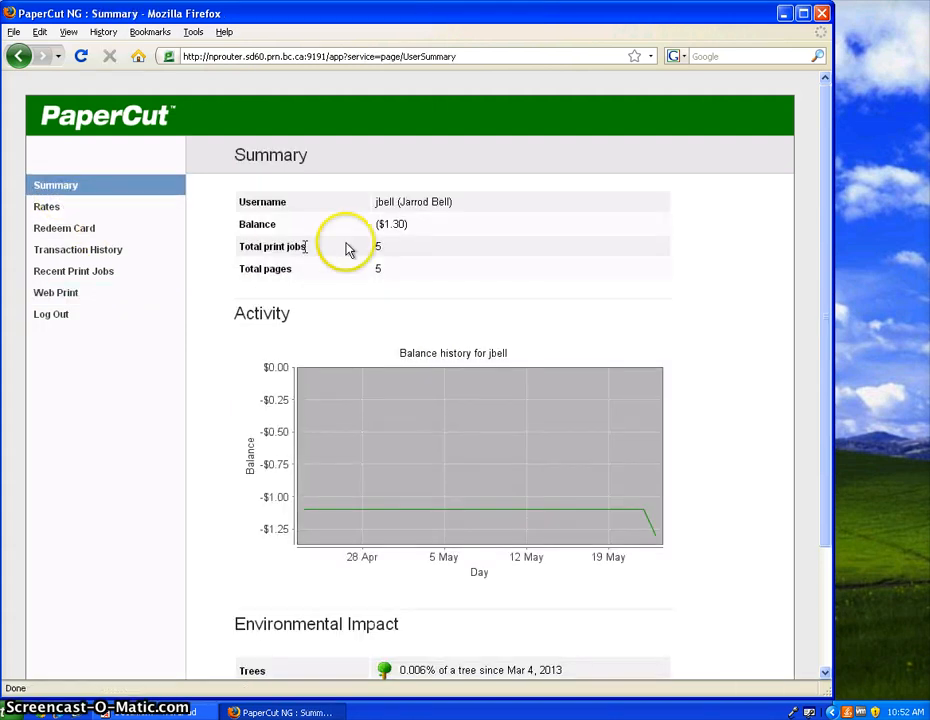
{"action": "mouse_move", "coordinate": [390, 296]}
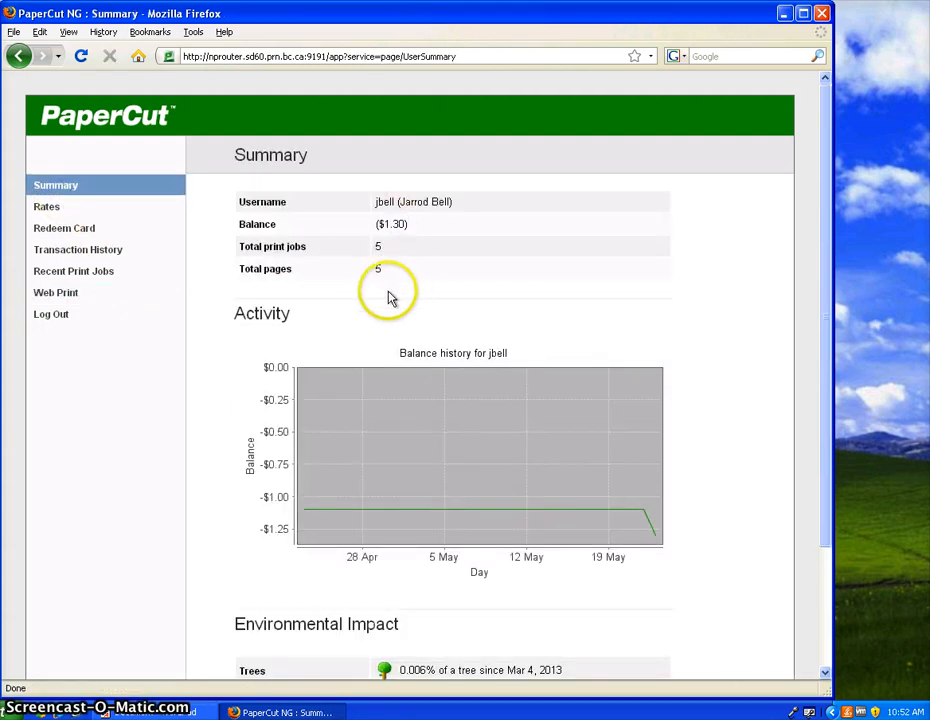
{"action": "mouse_move", "coordinate": [268, 338]}
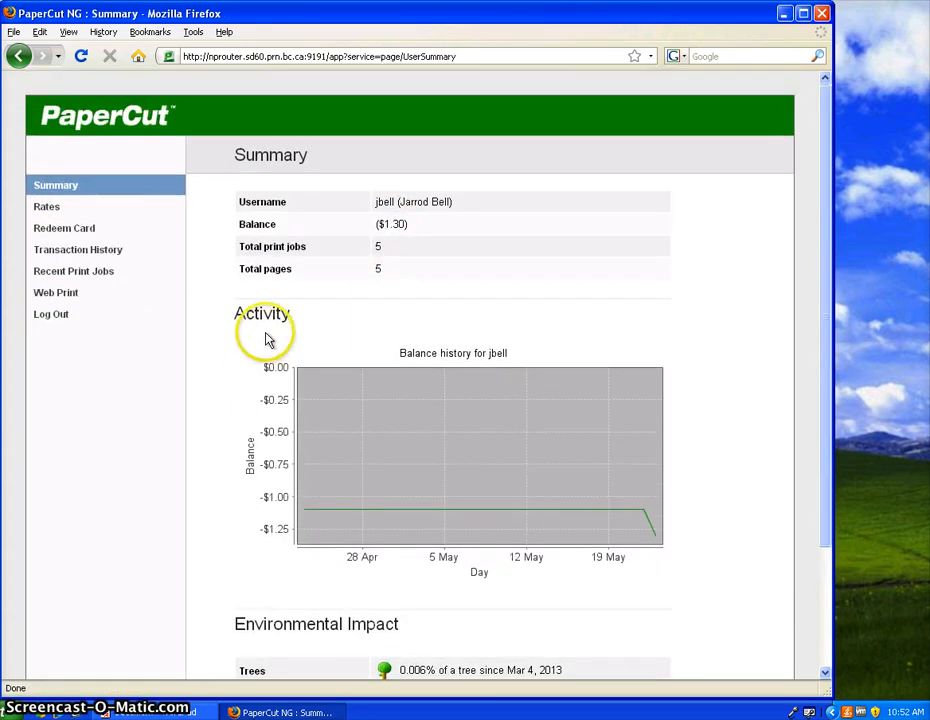
{"action": "mouse_move", "coordinate": [52, 314]}
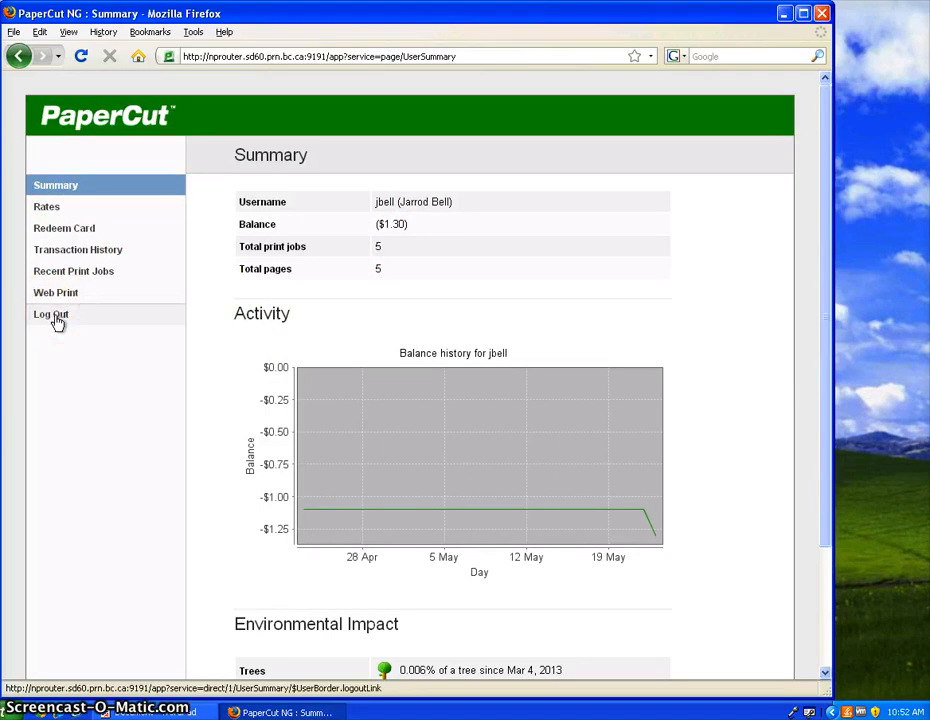
Log out of the PaperCut account back to the login page
{"action": "left_click", "coordinate": [52, 314]}
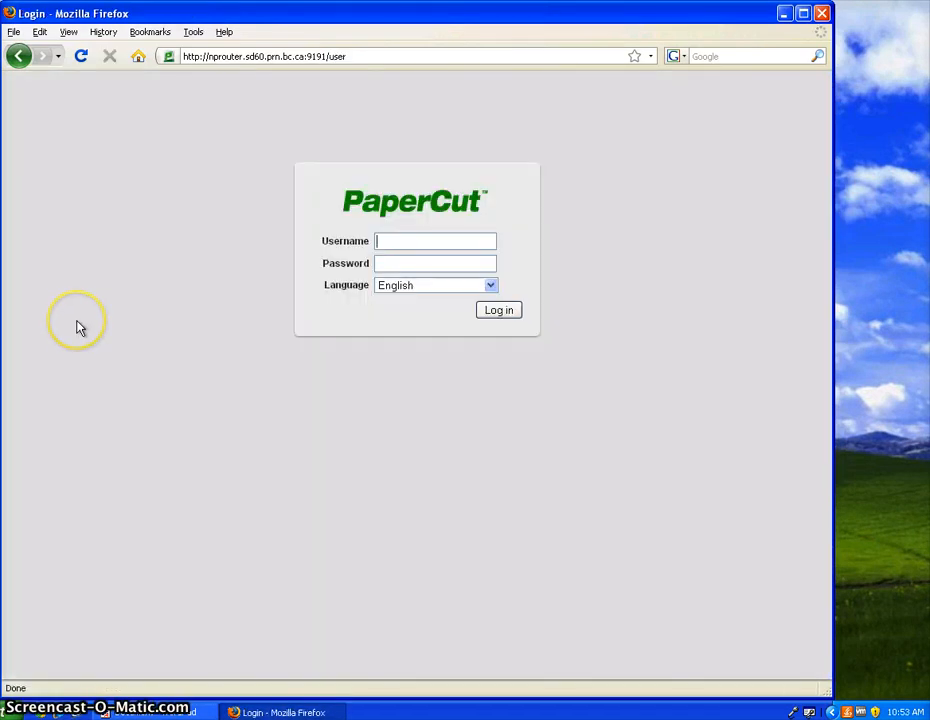
{"action": "mouse_move", "coordinate": [64, 342]}
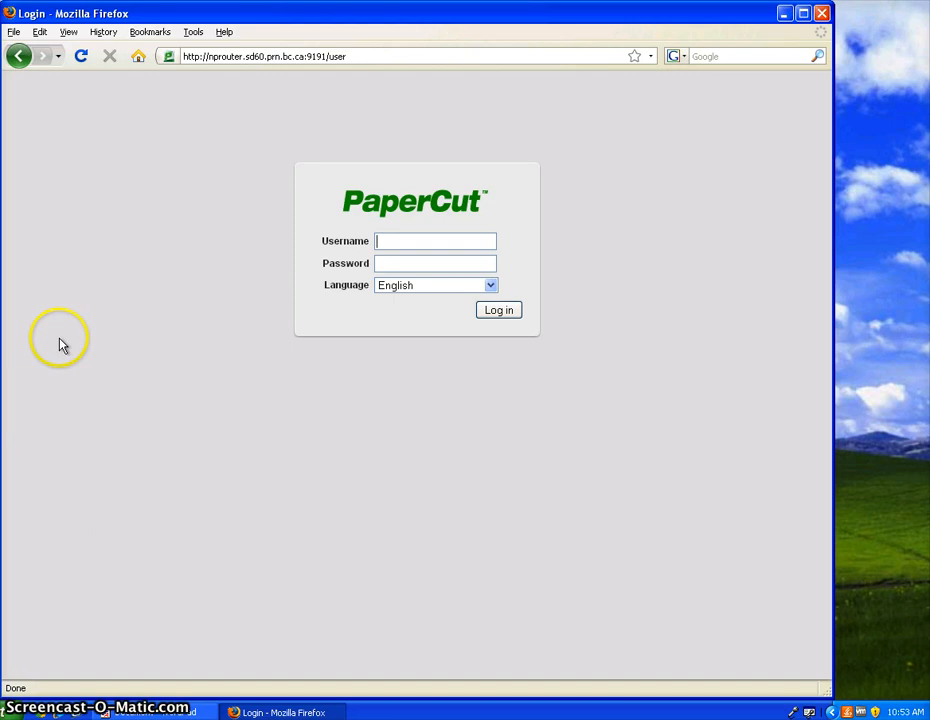